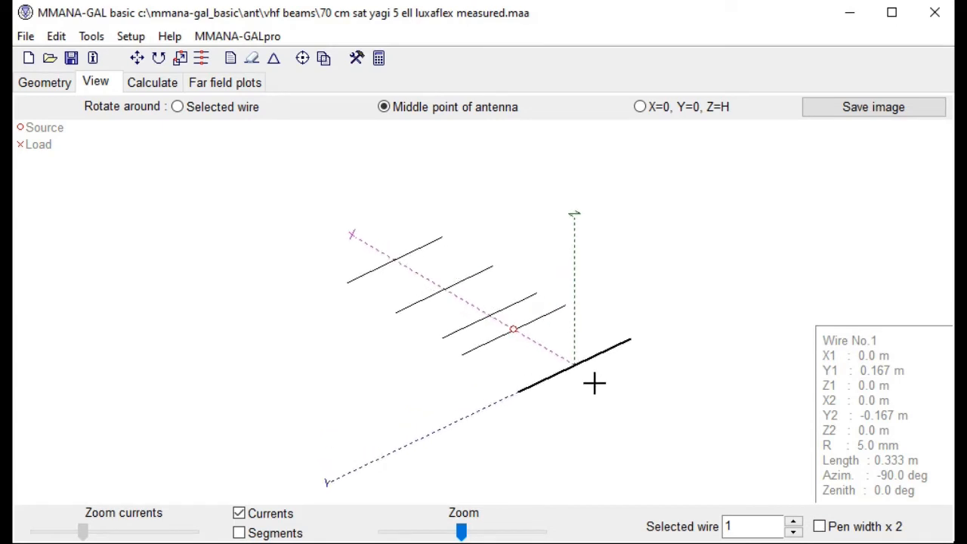
pyautogui.moveTo(498, 345)
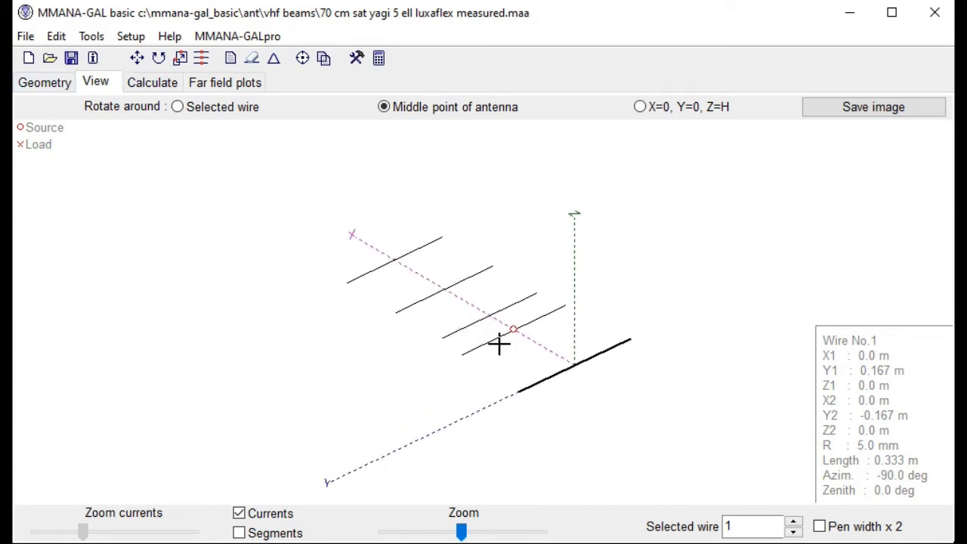
# Review the wire table, then run the free-space calculation at 435 MHz giving SWR 1.12 and 10.66 dBi.
pyautogui.click(42, 82)
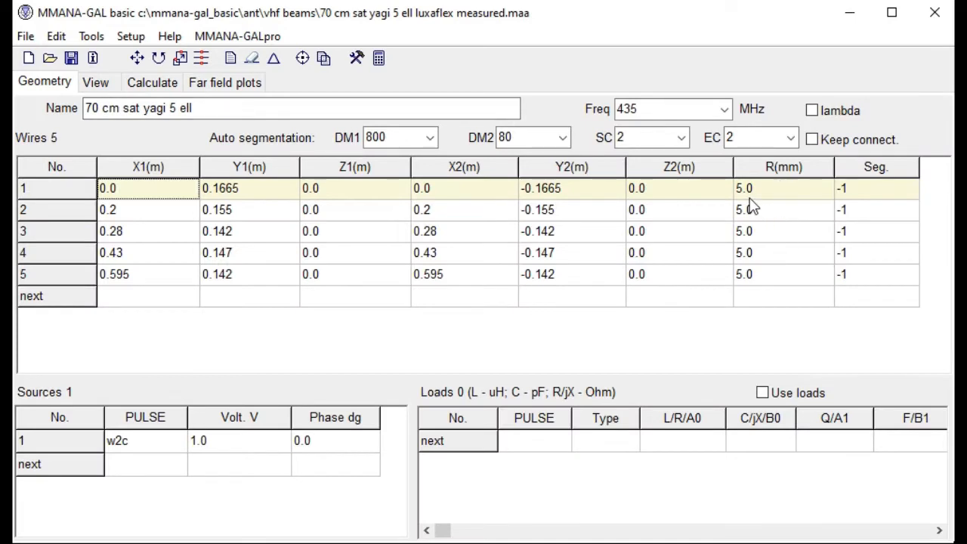
pyautogui.moveTo(772, 198)
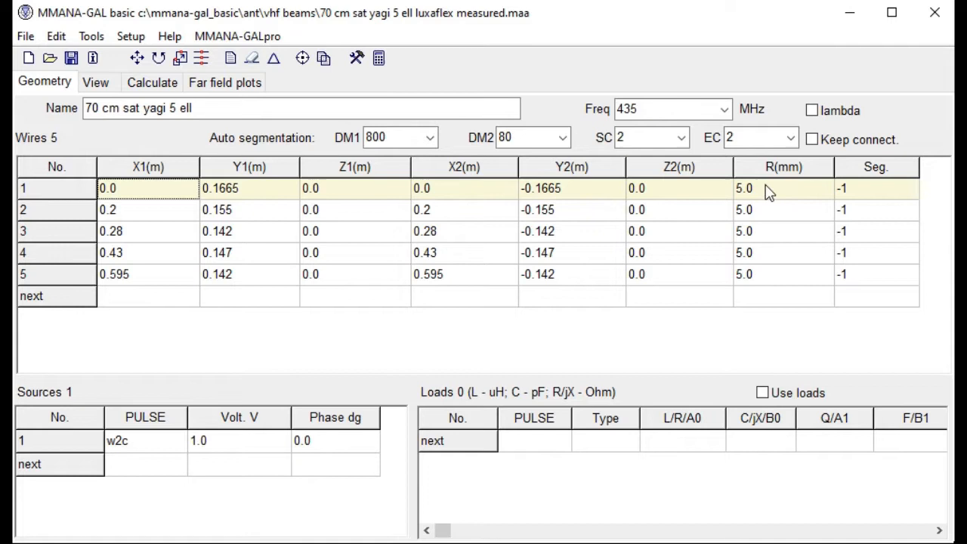
pyautogui.moveTo(776, 204)
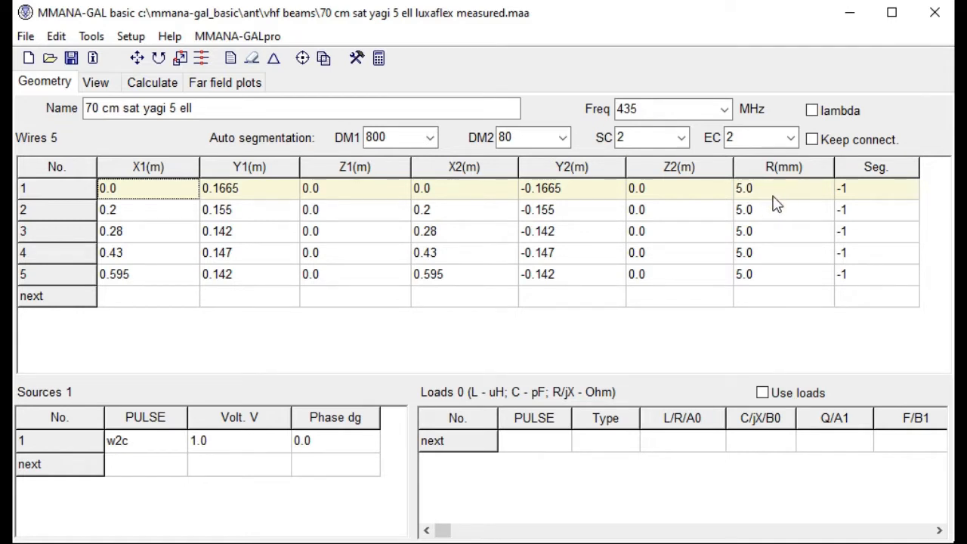
pyautogui.moveTo(764, 195)
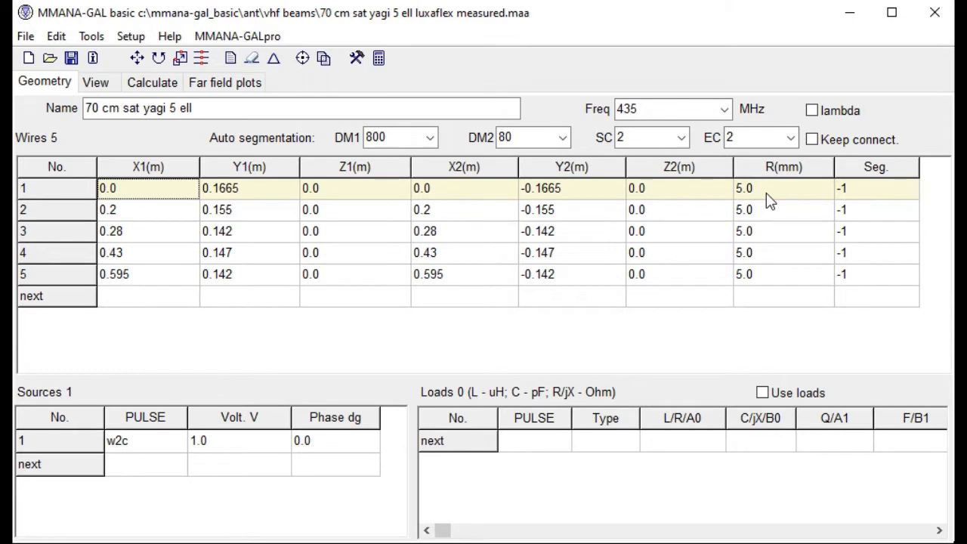
pyautogui.moveTo(765, 210)
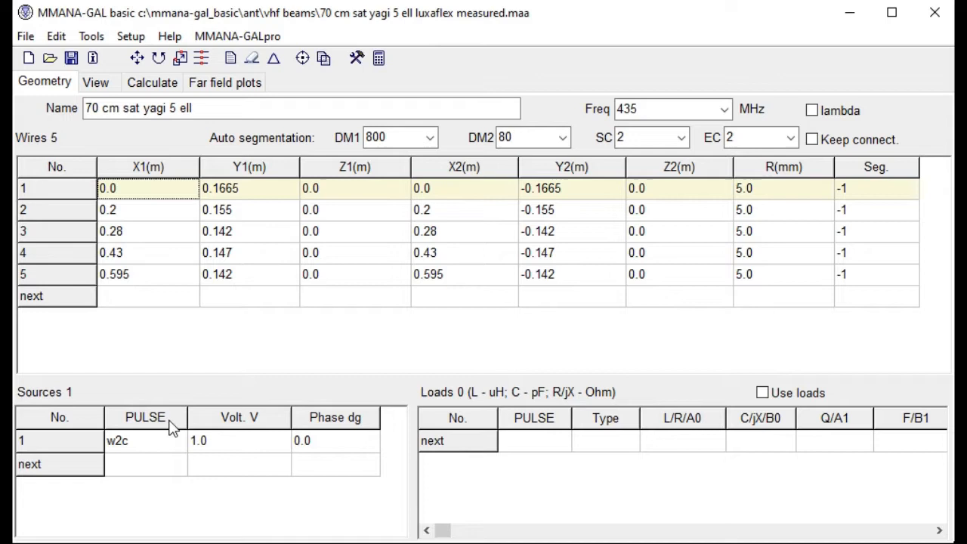
pyautogui.moveTo(135, 456)
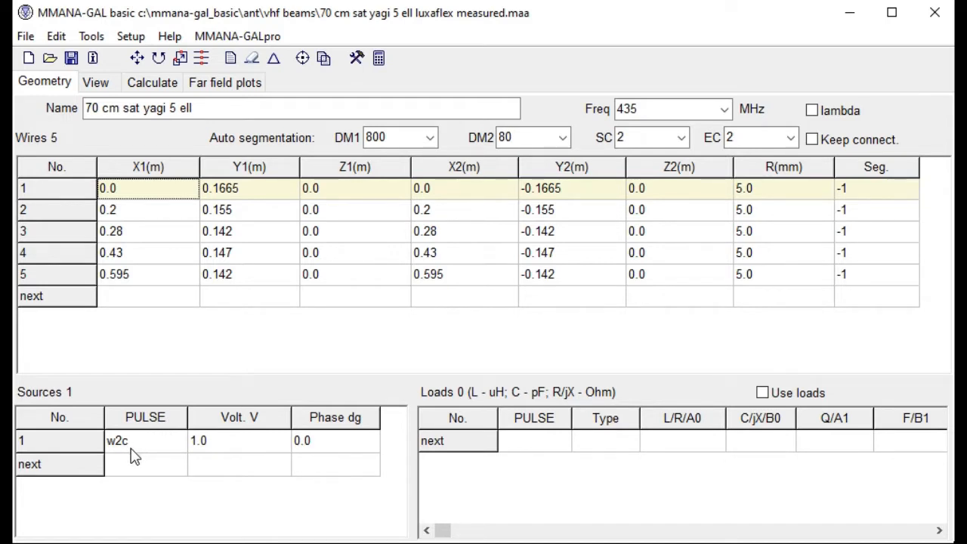
pyautogui.moveTo(139, 469)
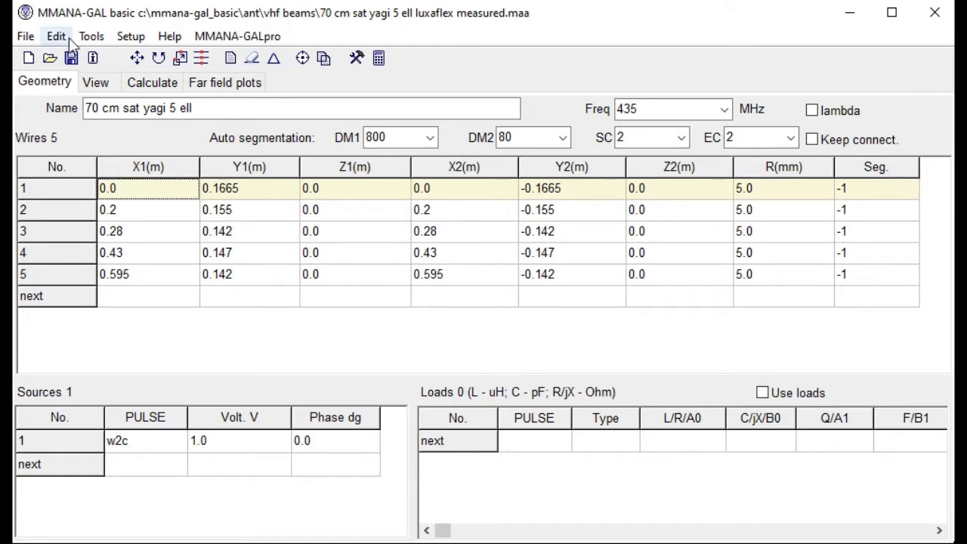
pyautogui.click(95, 82)
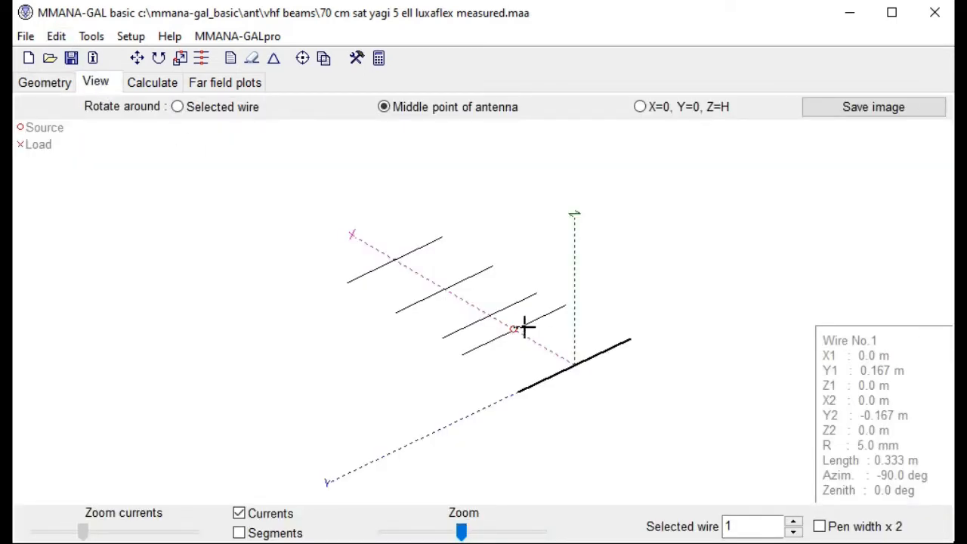
pyautogui.click(151, 82)
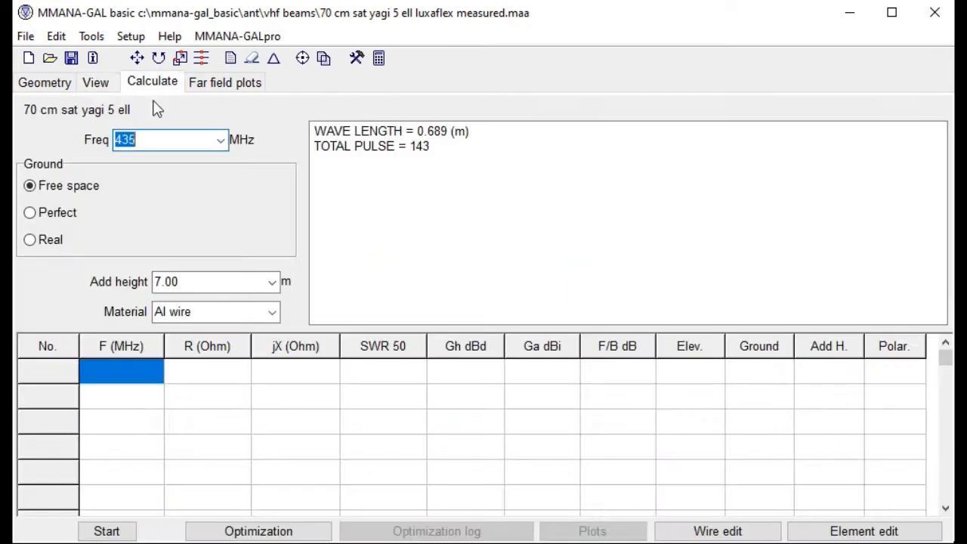
pyautogui.click(106, 532)
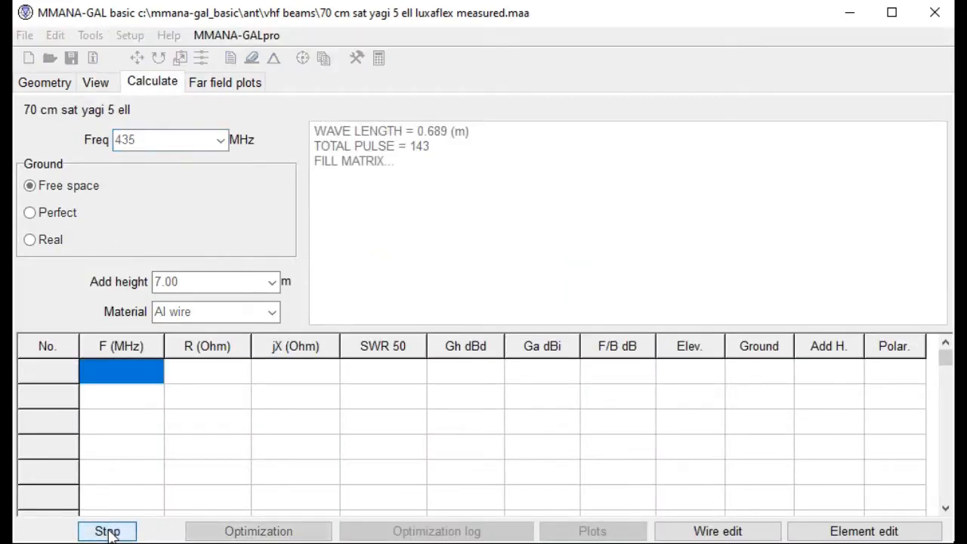
pyautogui.click(105, 531)
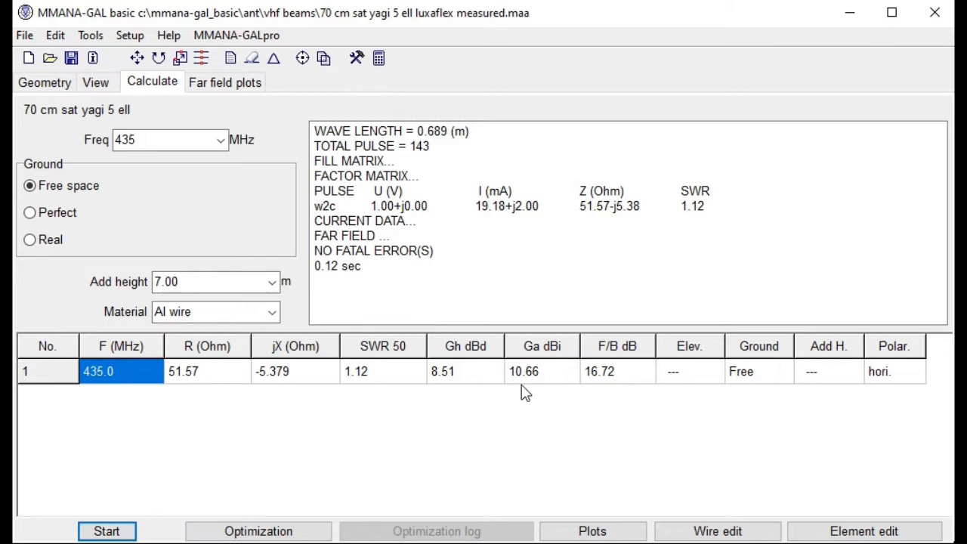
pyautogui.moveTo(223, 83)
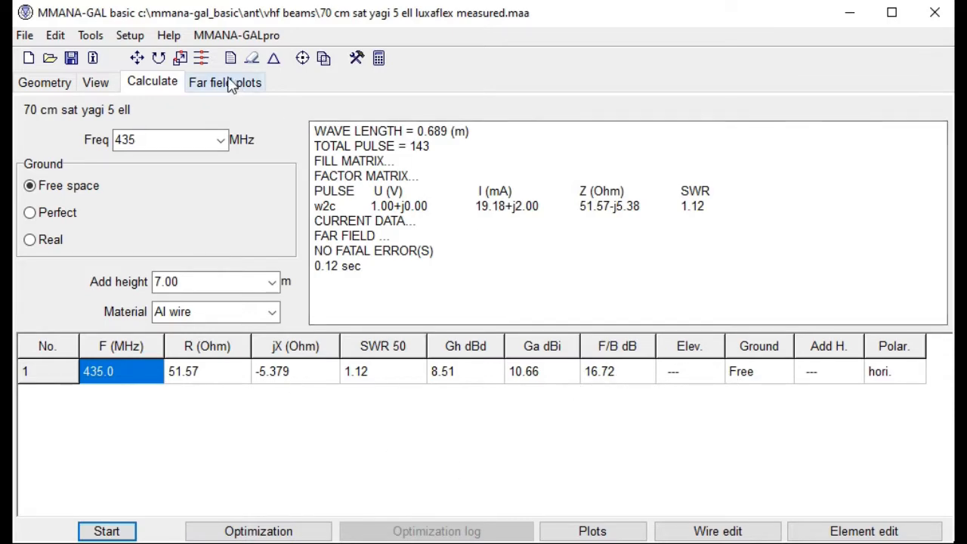
pyautogui.moveTo(226, 86)
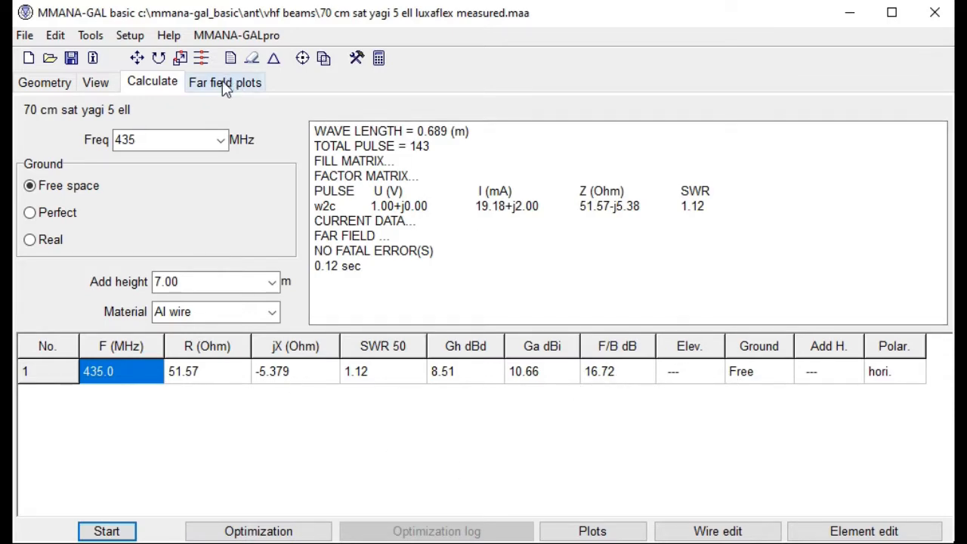
pyautogui.click(223, 81)
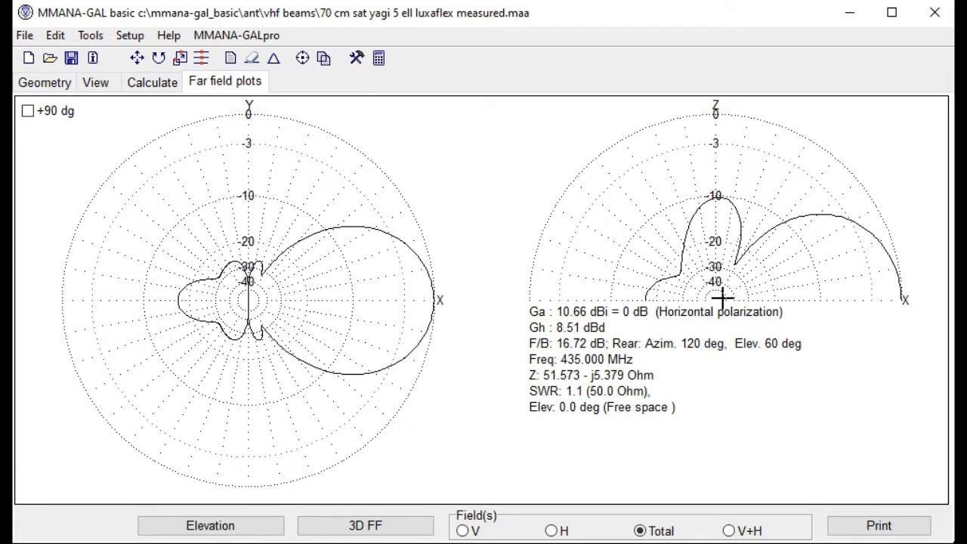
pyautogui.moveTo(772, 257)
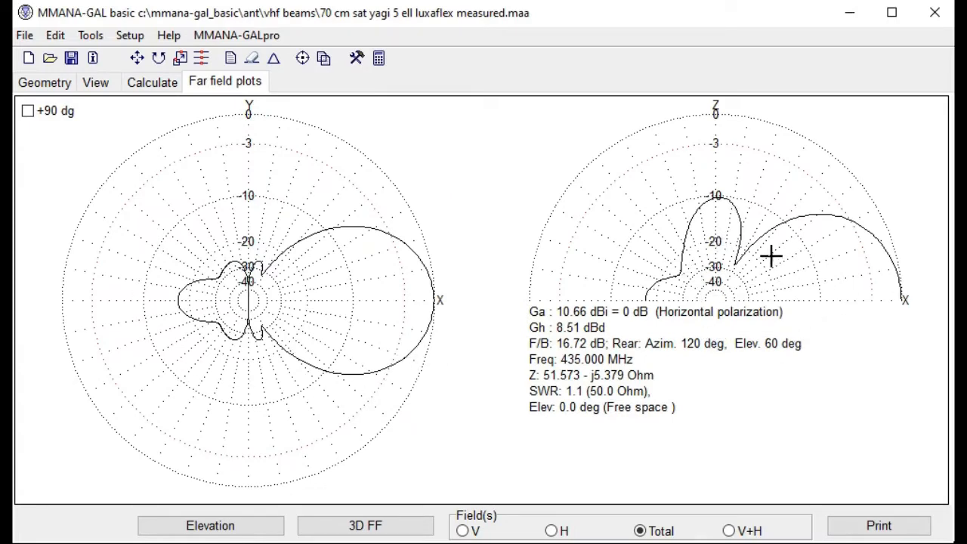
pyautogui.moveTo(151, 95)
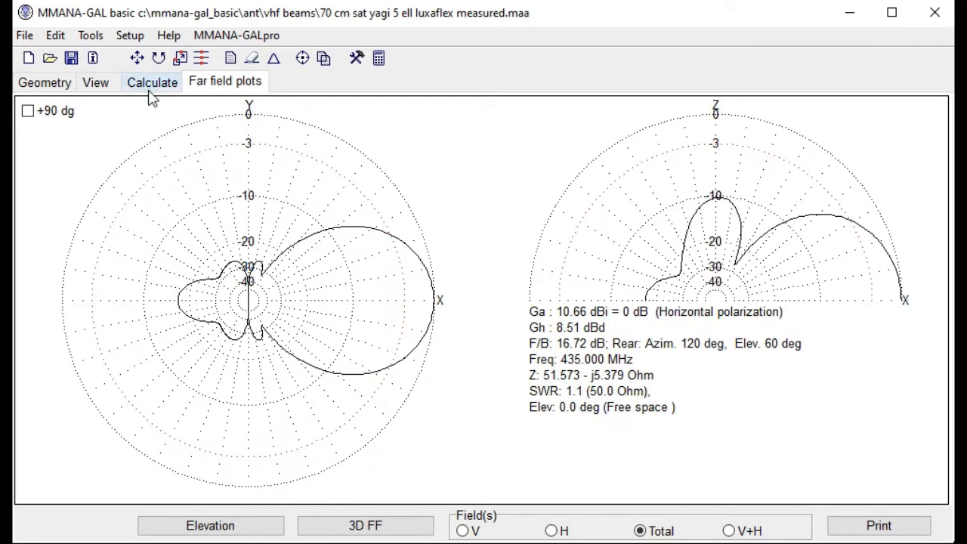
pyautogui.click(152, 82)
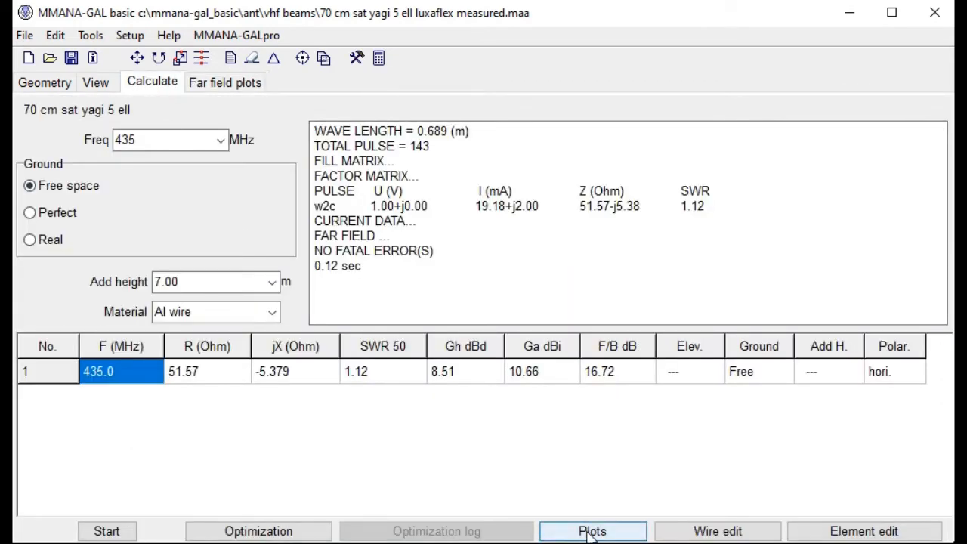
# Set the result-plots sweep bandwidth to 10000 kHz, covering 430–440 MHz.
pyautogui.click(591, 532)
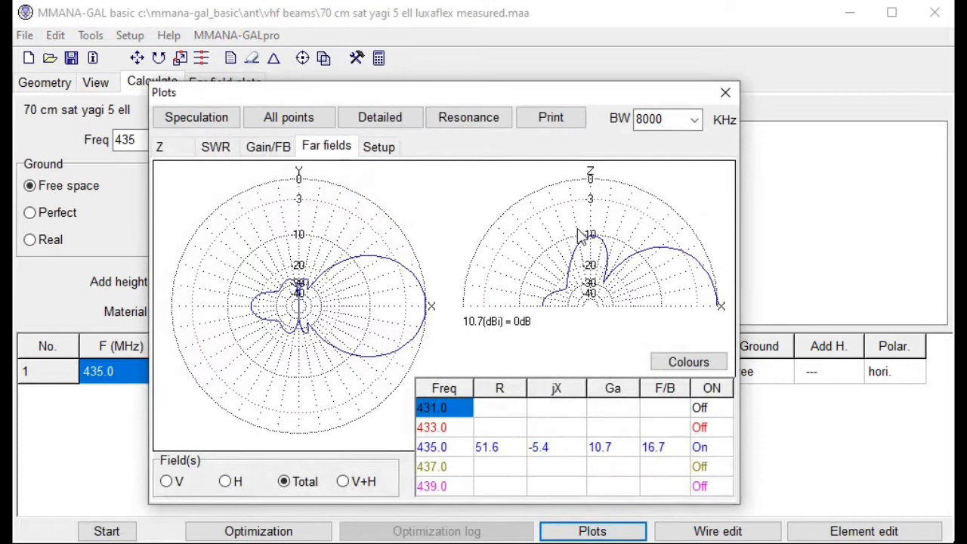
pyautogui.click(692, 119)
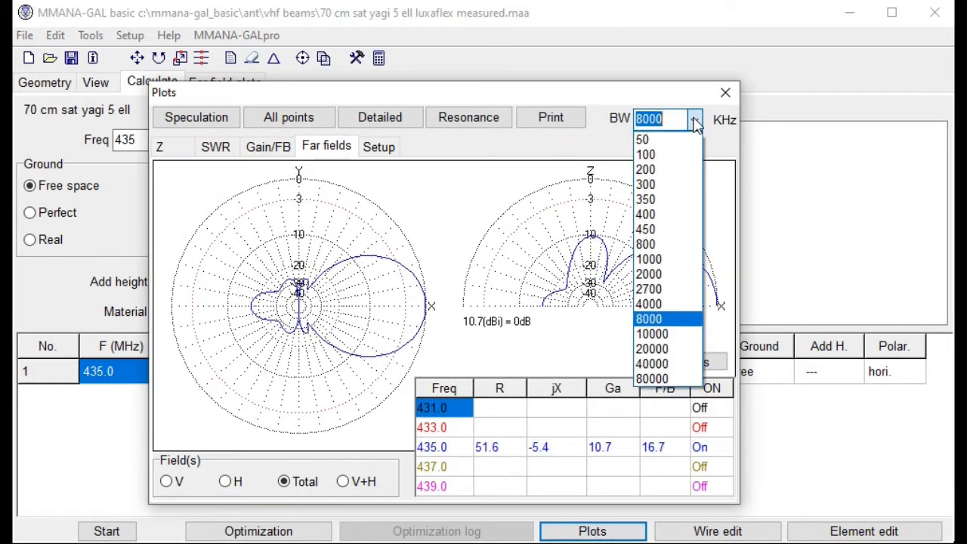
pyautogui.click(654, 333)
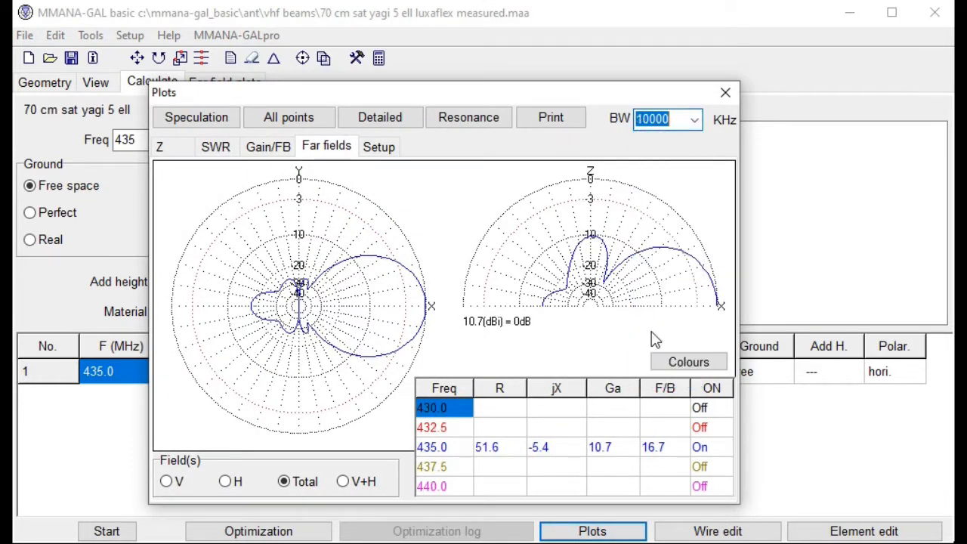
pyautogui.moveTo(444, 133)
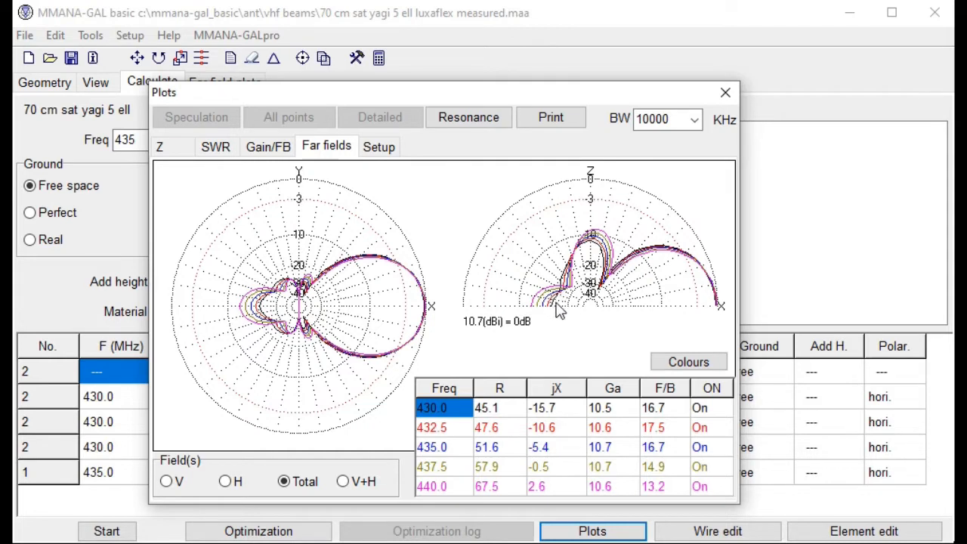
pyautogui.moveTo(443, 447)
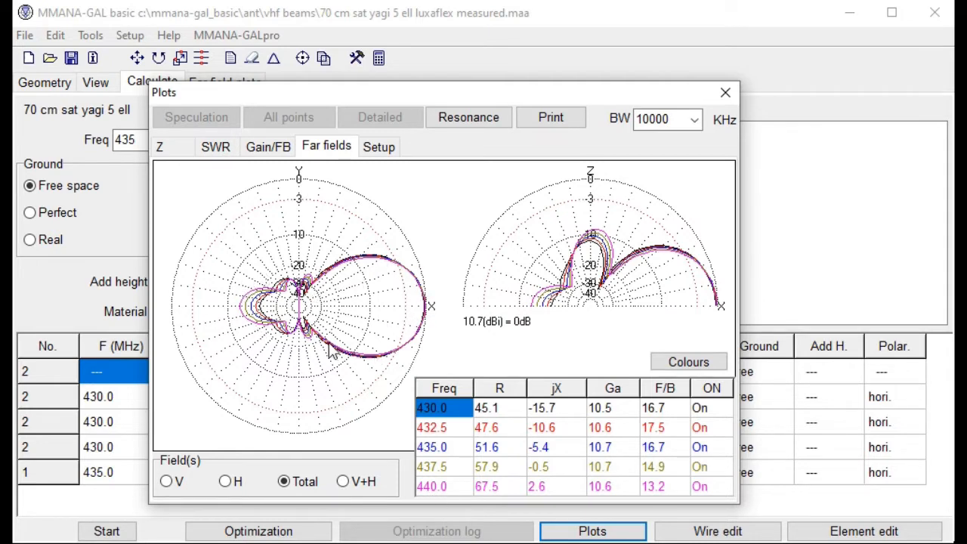
pyautogui.moveTo(414, 360)
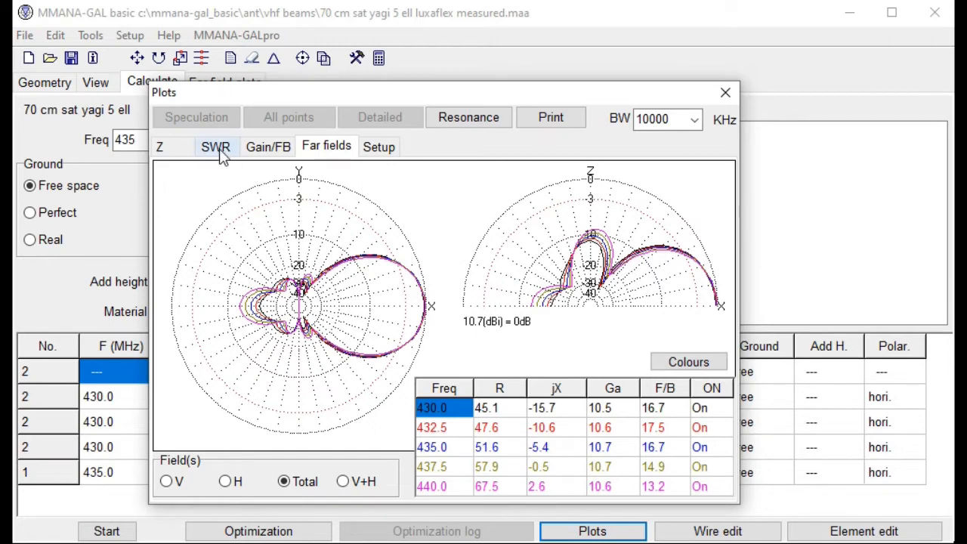
# Review the SWR, impedance and gain/front-to-back curves across 430–440 MHz.
pyautogui.click(214, 146)
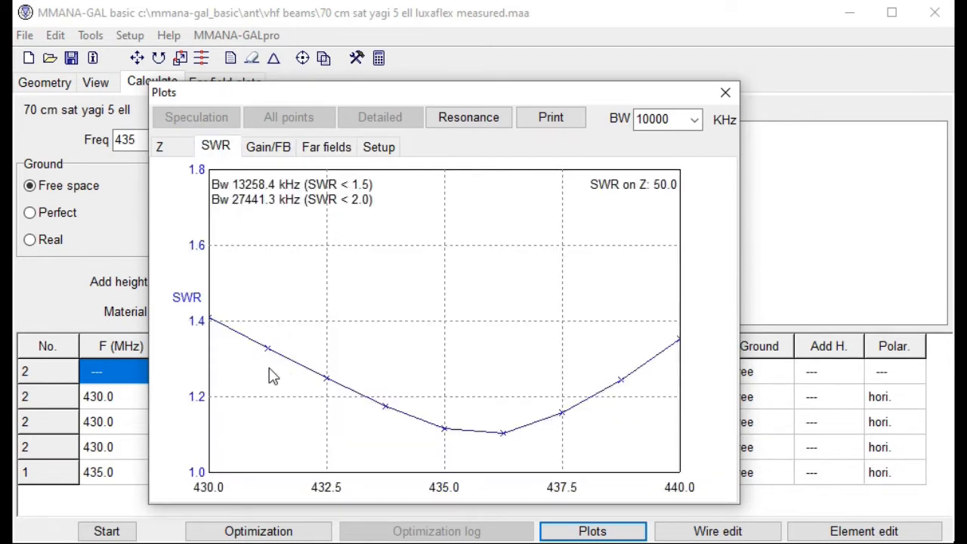
pyautogui.moveTo(477, 457)
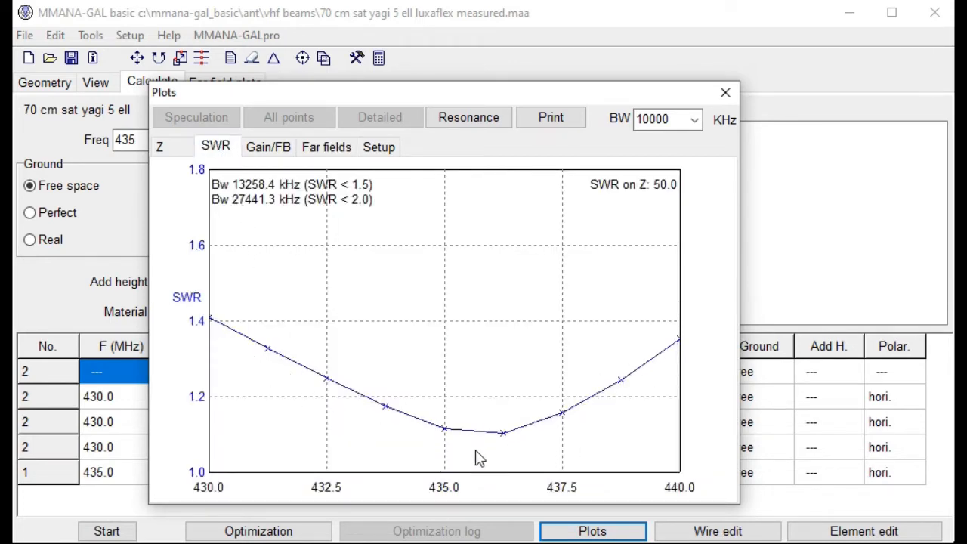
pyautogui.moveTo(629, 415)
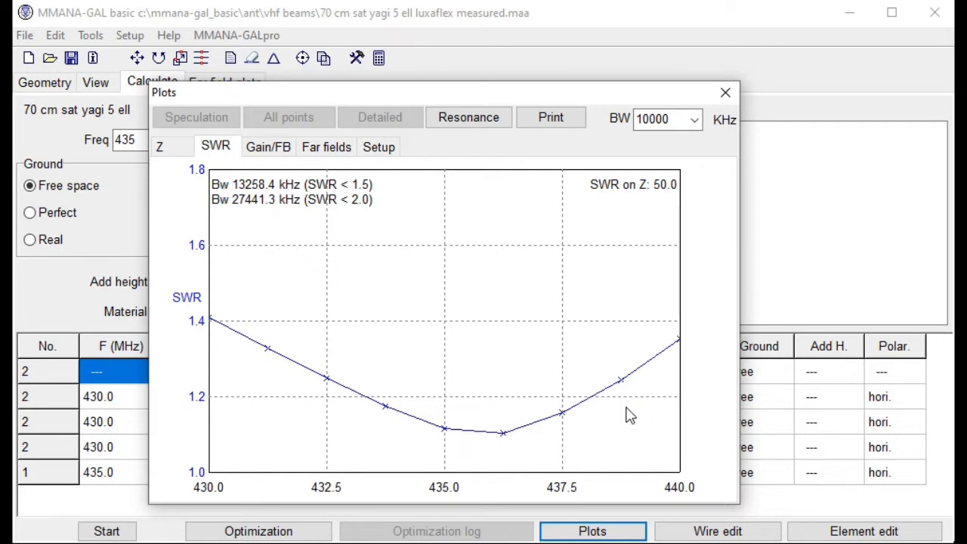
pyautogui.click(160, 147)
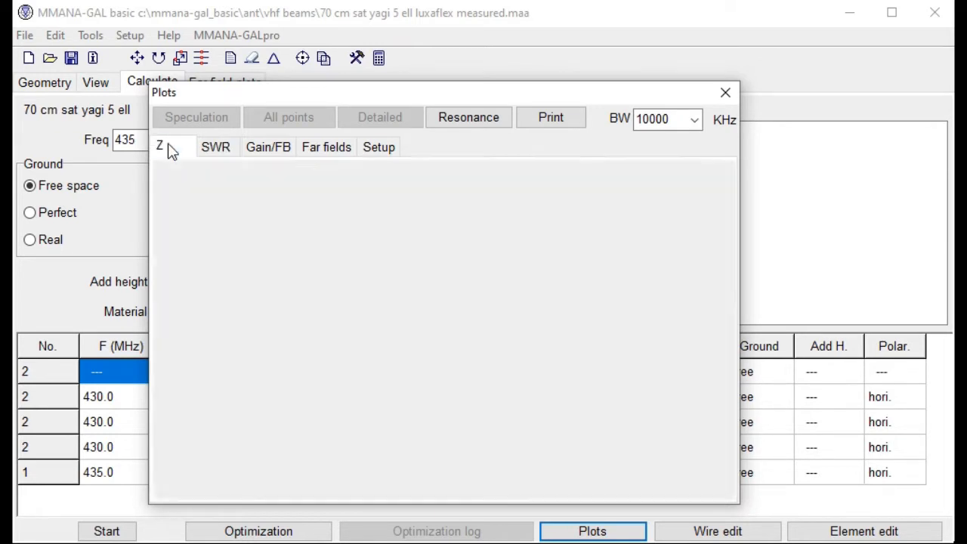
pyautogui.click(160, 146)
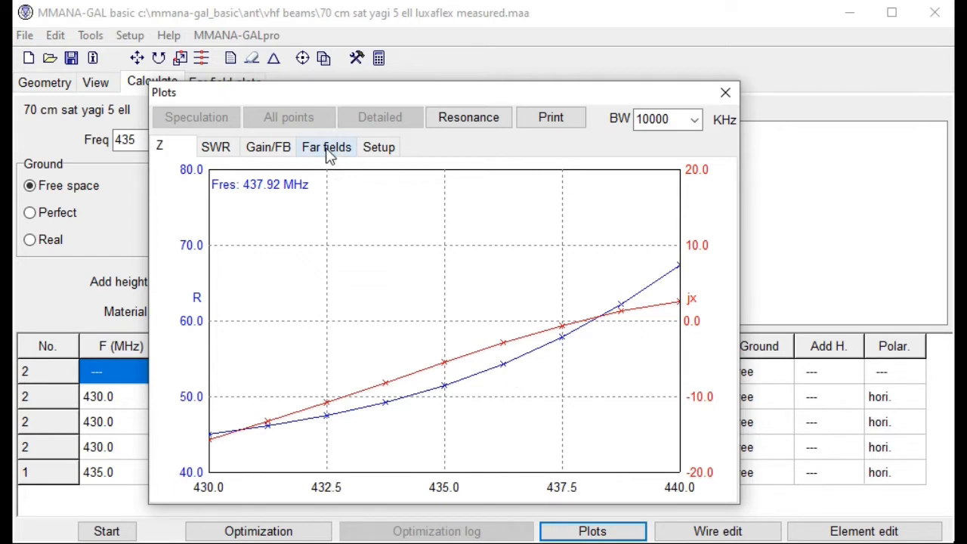
pyautogui.click(268, 147)
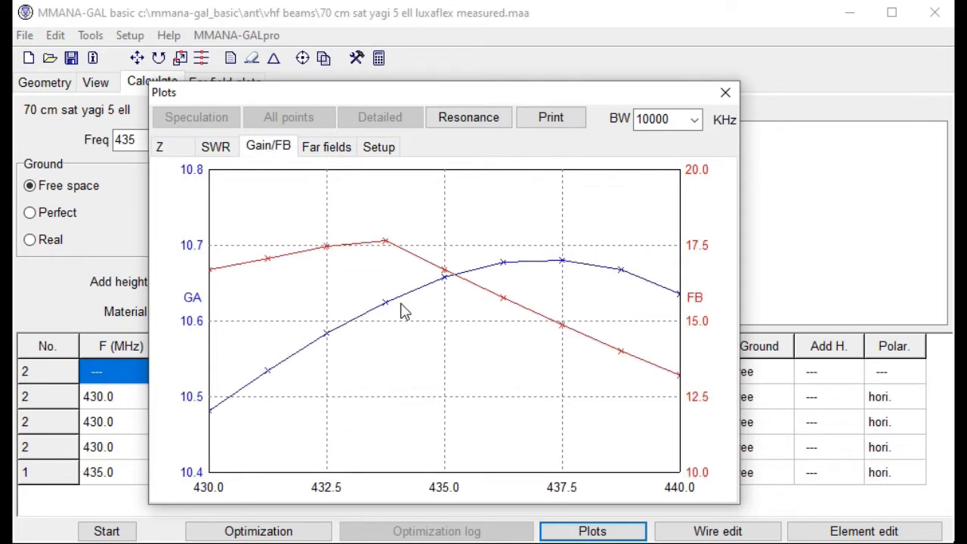
pyautogui.moveTo(381, 250)
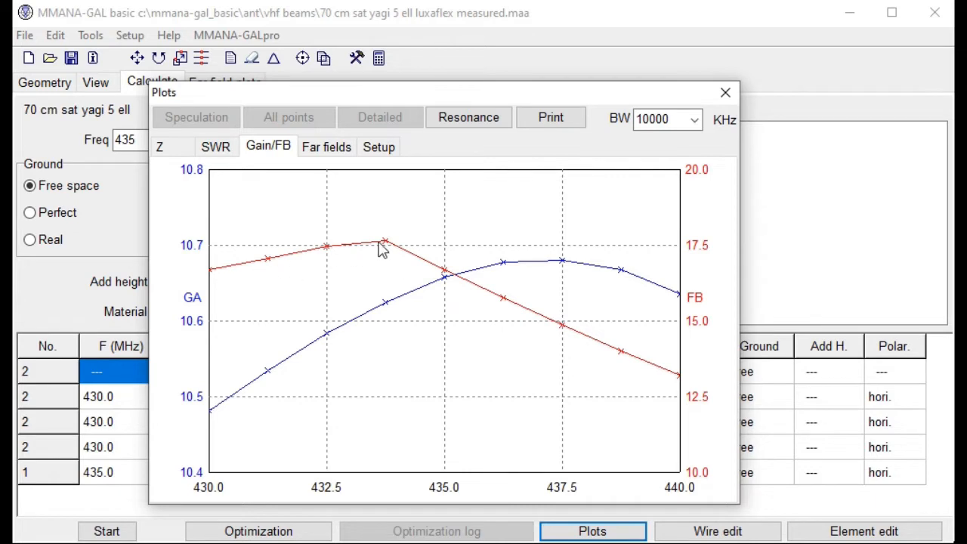
pyautogui.moveTo(547, 476)
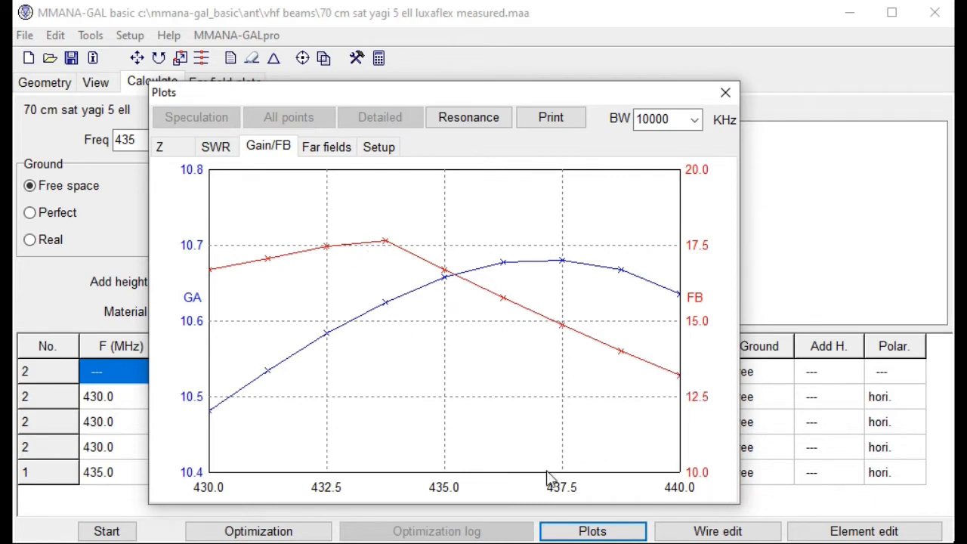
pyautogui.moveTo(446, 284)
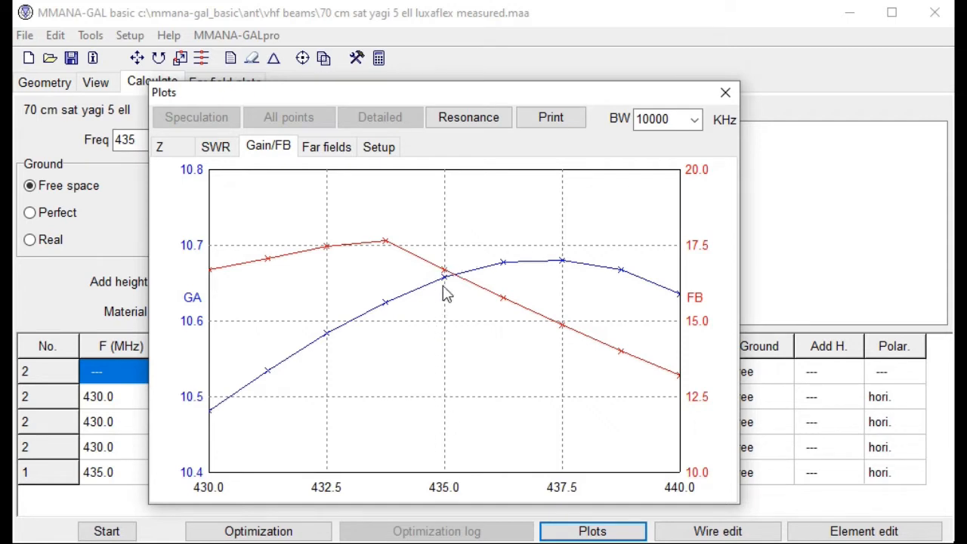
pyautogui.moveTo(491, 293)
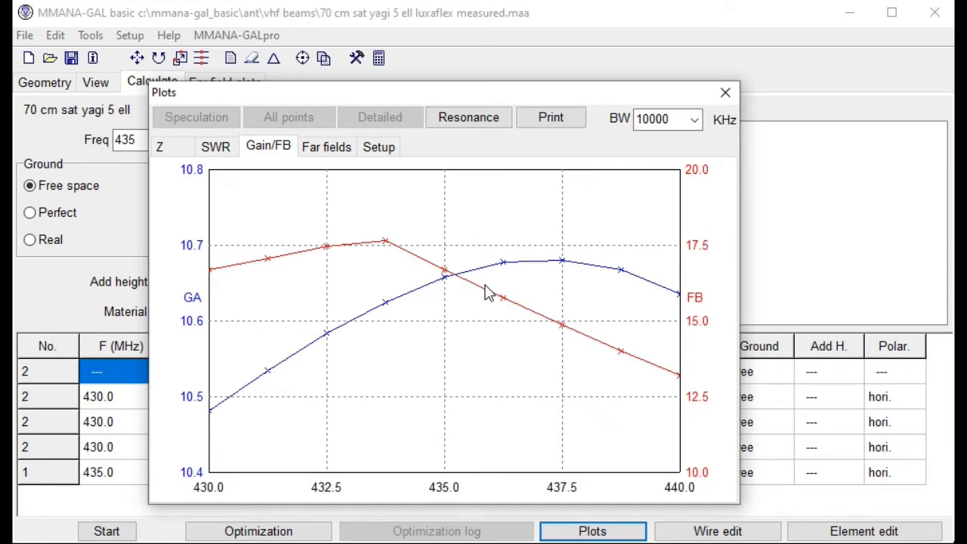
pyautogui.moveTo(526, 316)
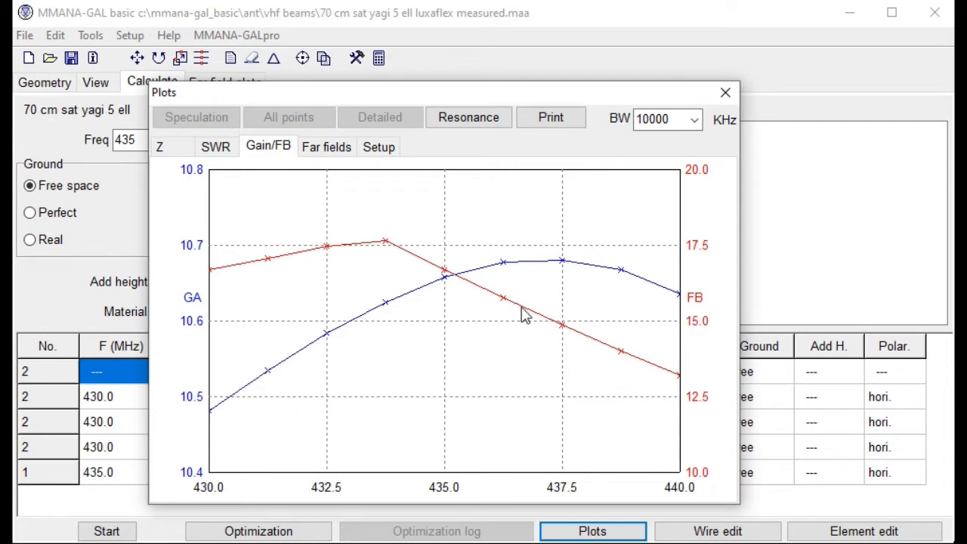
pyautogui.moveTo(378, 167)
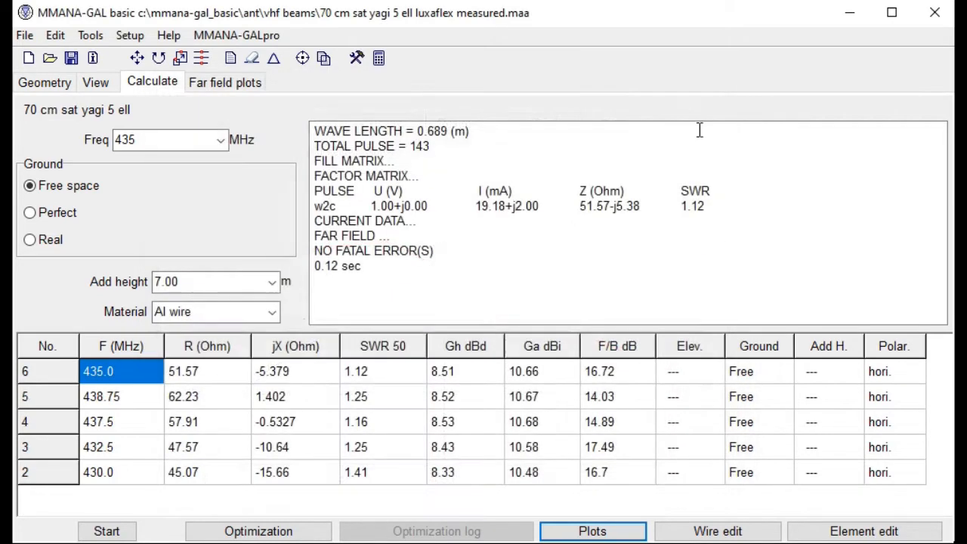
# Show the 435 MHz far-field azimuth and elevation patterns (10.66 dBi, 16.72 dB F/B).
pyautogui.click(224, 82)
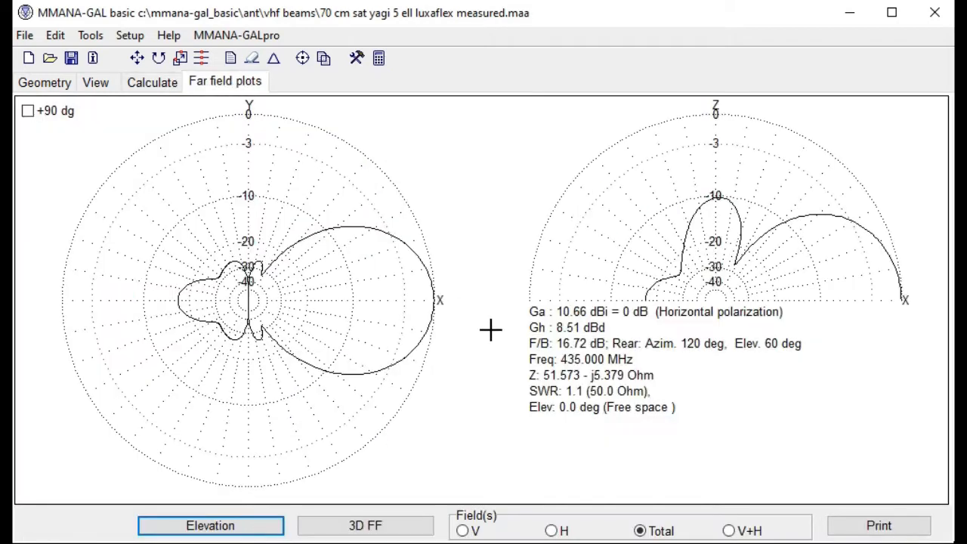
pyautogui.moveTo(485, 390)
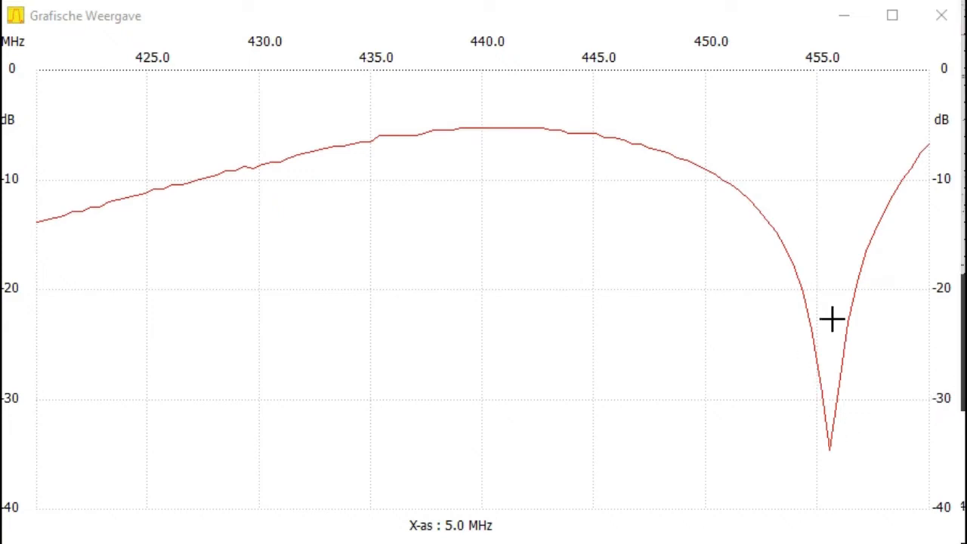
pyautogui.moveTo(42, 91)
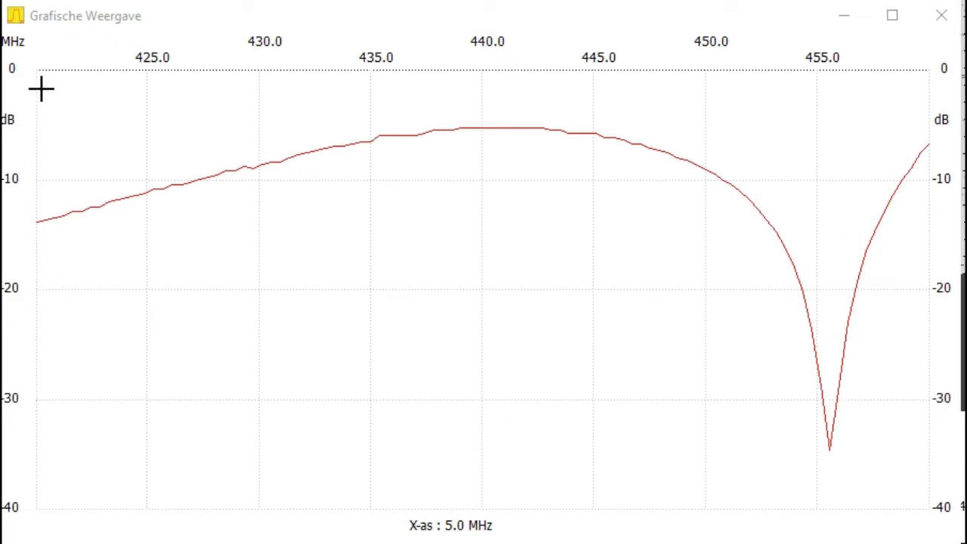
pyautogui.moveTo(919, 74)
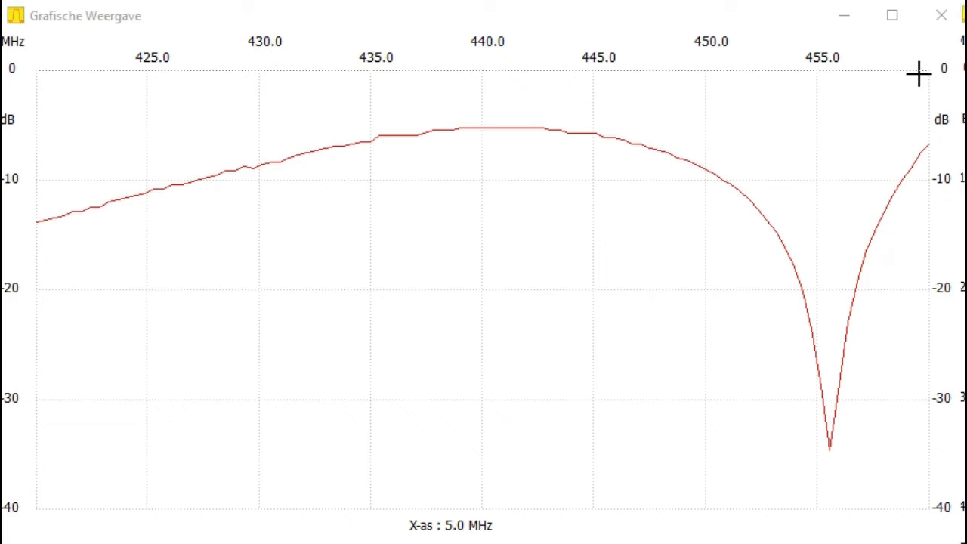
pyautogui.moveTo(680, 246)
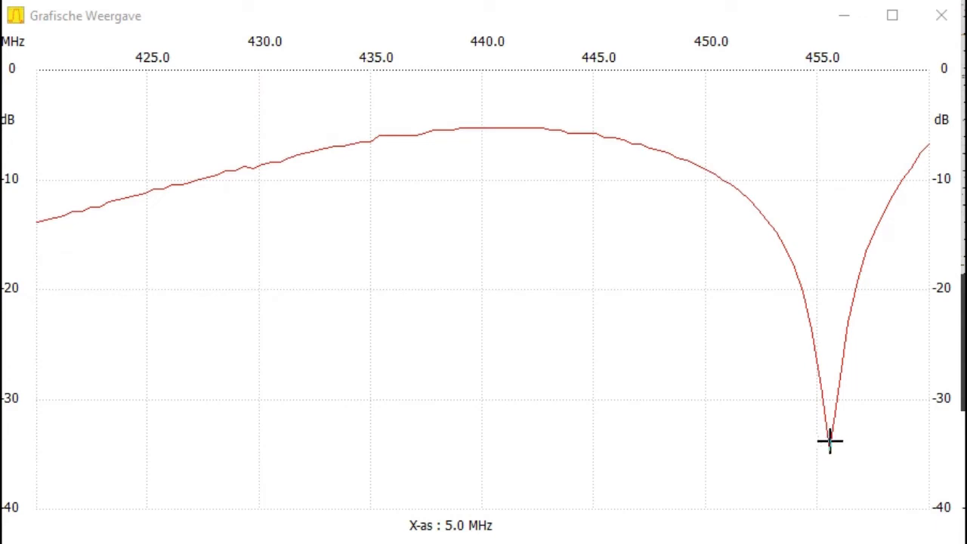
pyautogui.moveTo(810, 317)
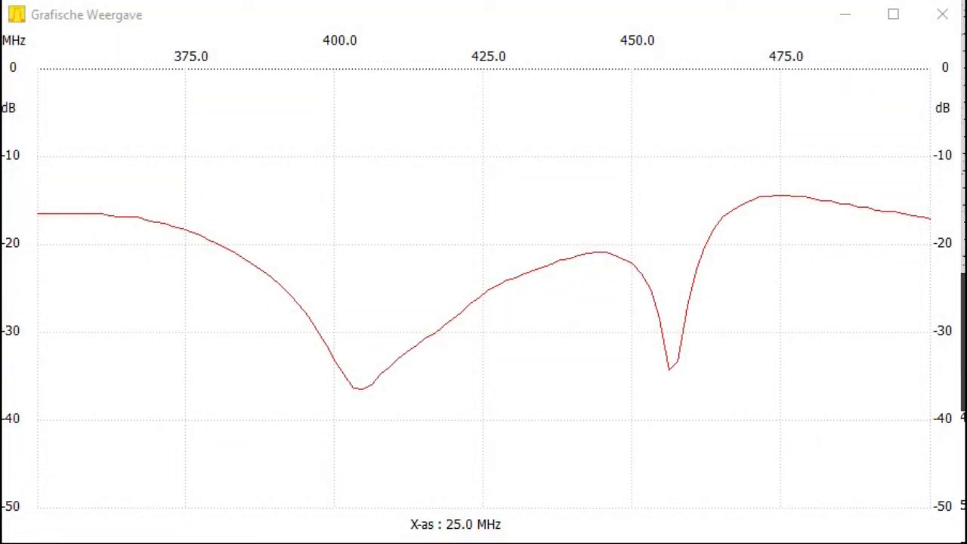
pyautogui.moveTo(642, 211)
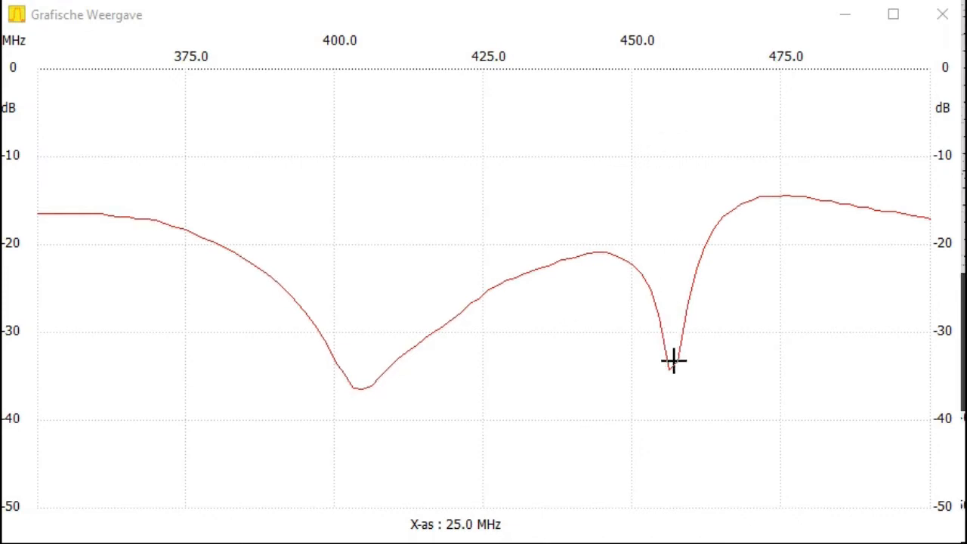
pyautogui.moveTo(718, 112)
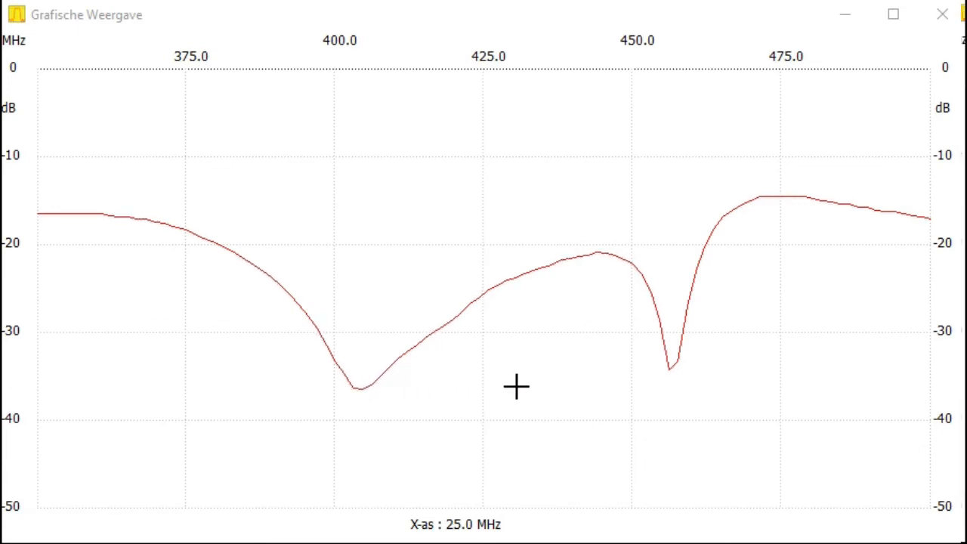
pyautogui.moveTo(668, 248)
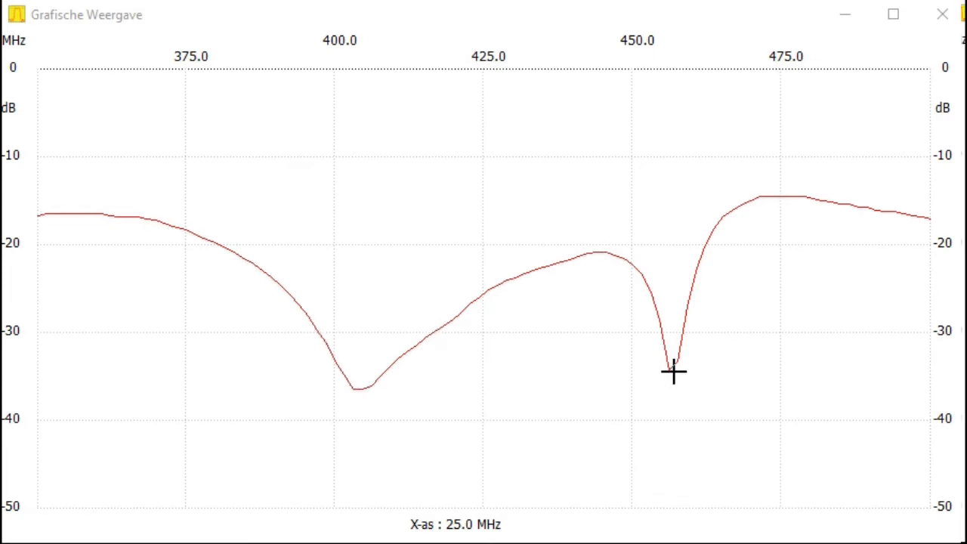
pyautogui.moveTo(663, 269)
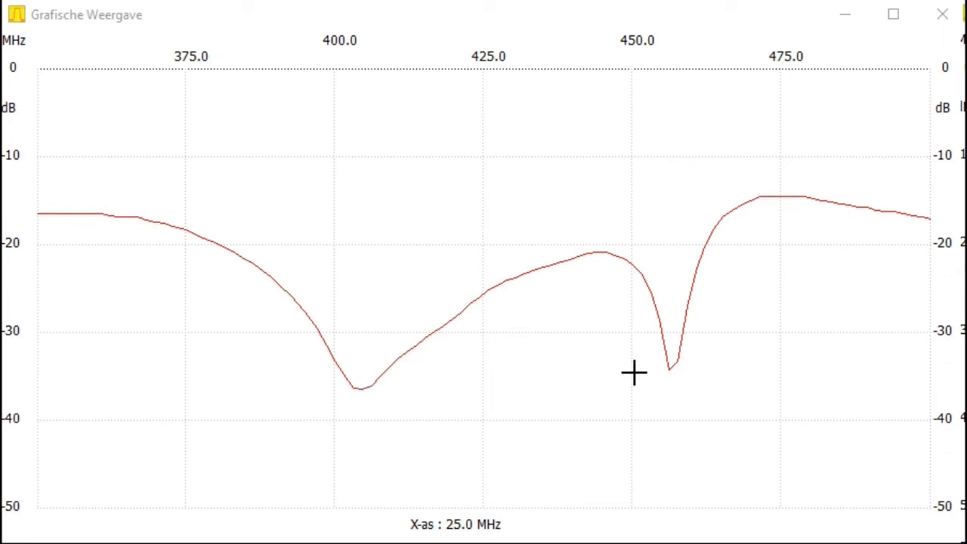
pyautogui.moveTo(535, 212)
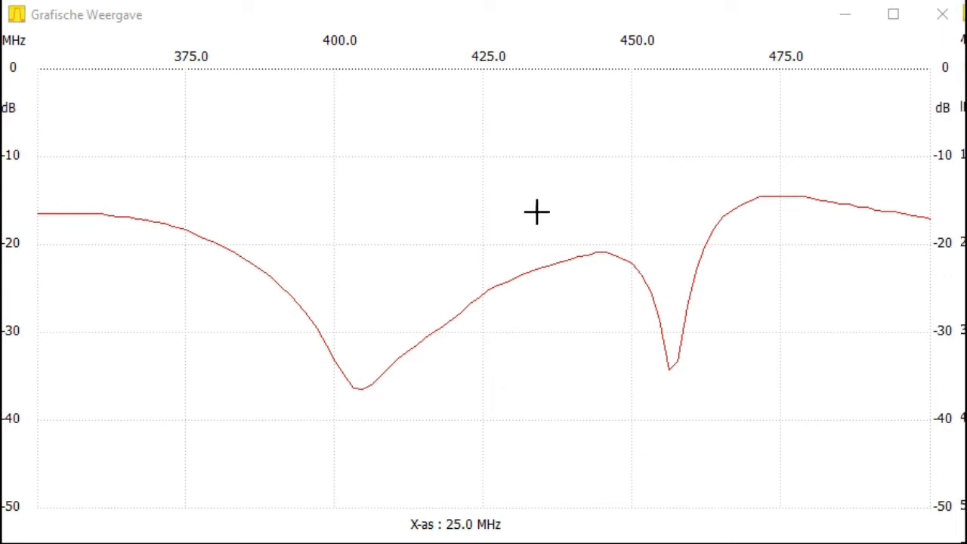
pyautogui.moveTo(479, 103)
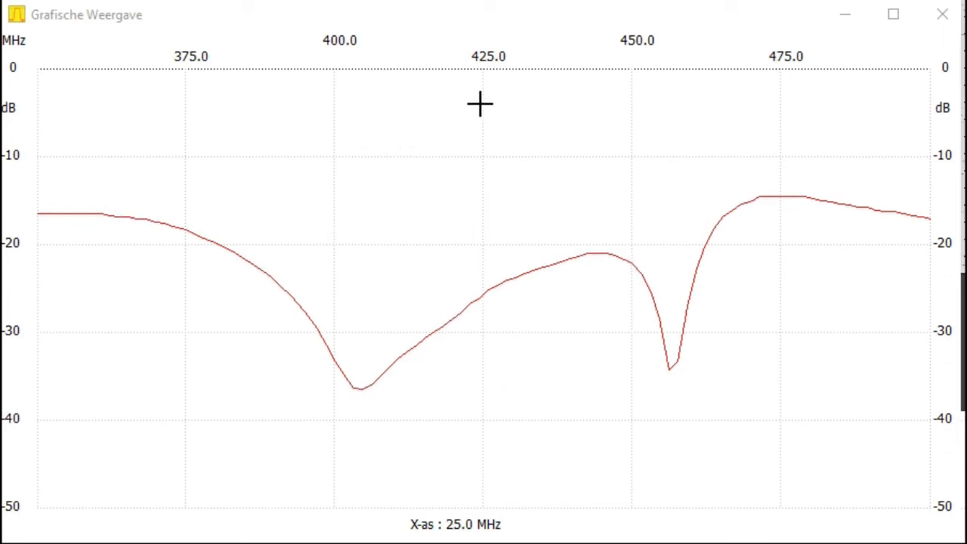
pyautogui.moveTo(562, 310)
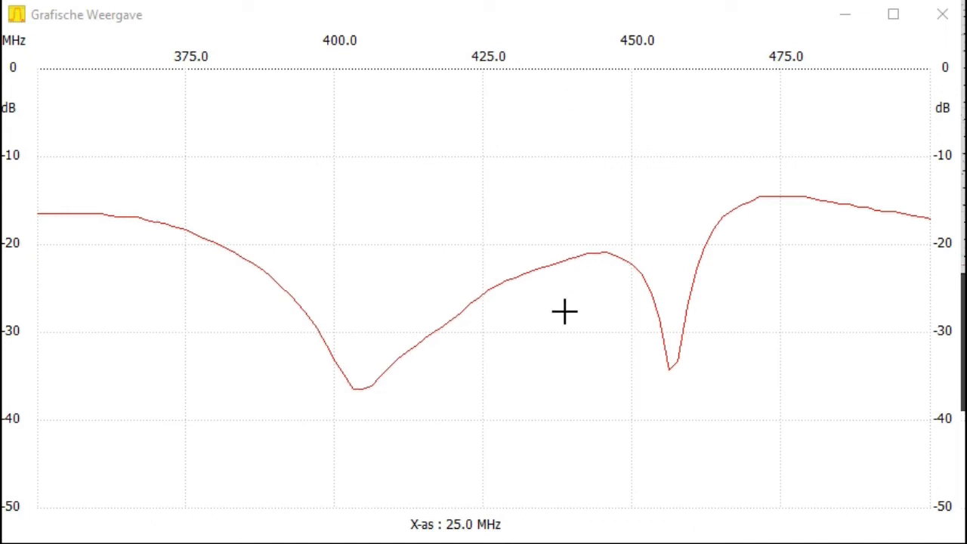
pyautogui.moveTo(577, 281)
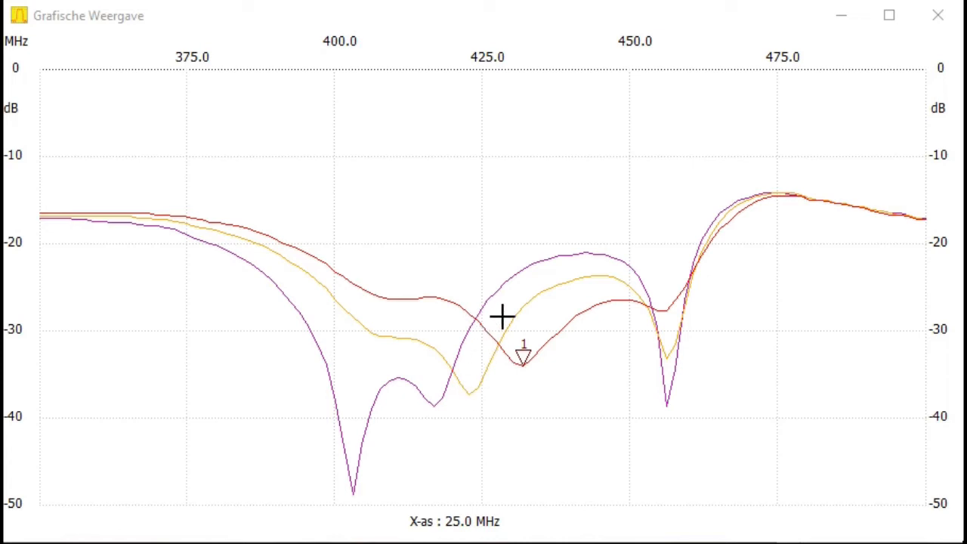
pyautogui.moveTo(507, 378)
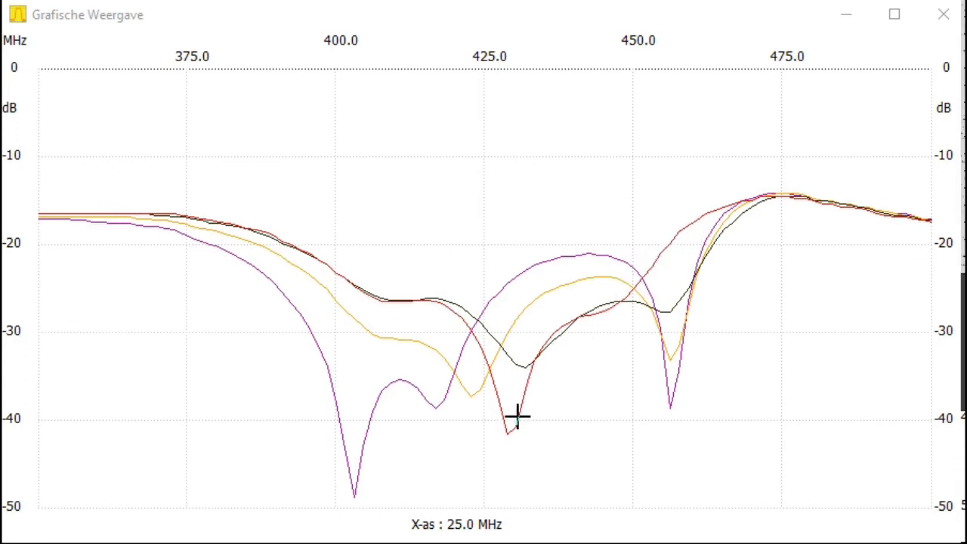
pyautogui.moveTo(653, 272)
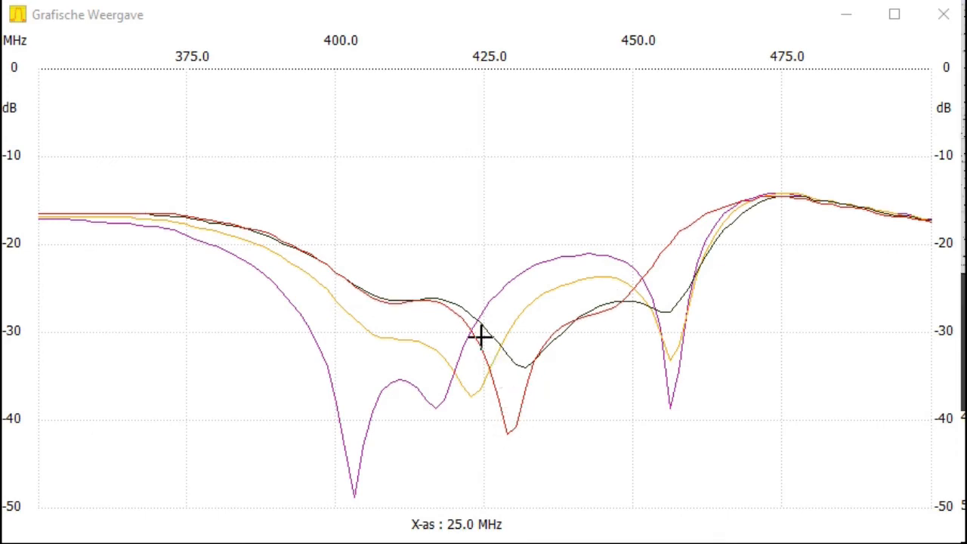
pyautogui.moveTo(682, 249)
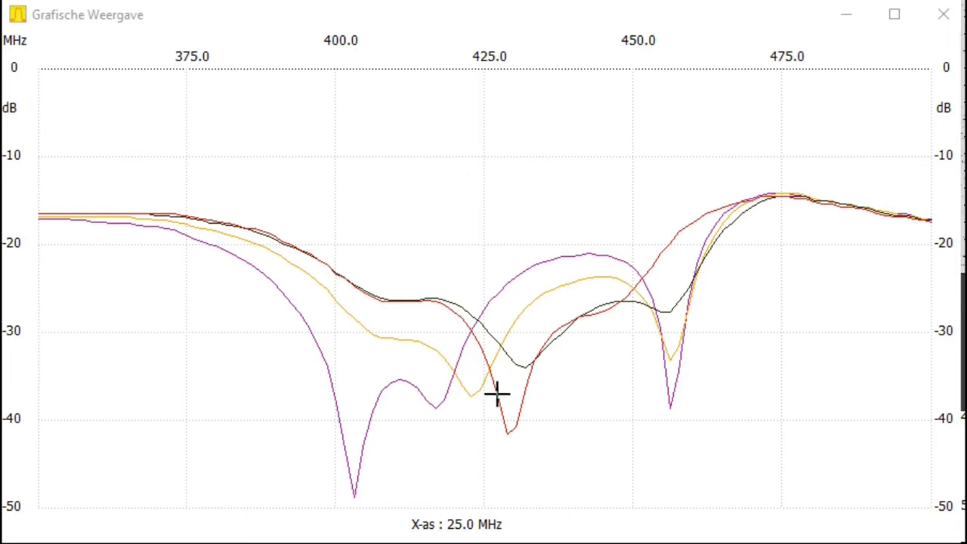
pyautogui.moveTo(36, 251)
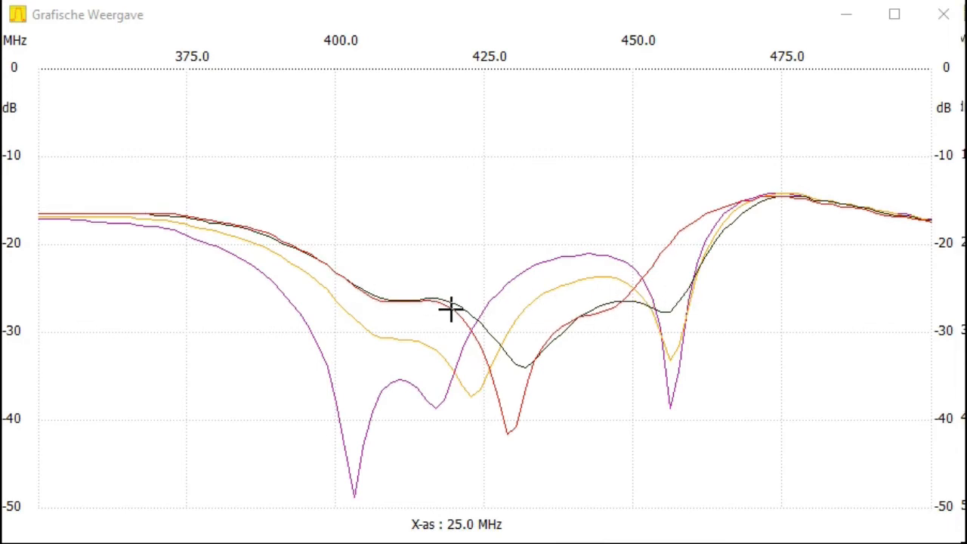
pyautogui.moveTo(563, 94)
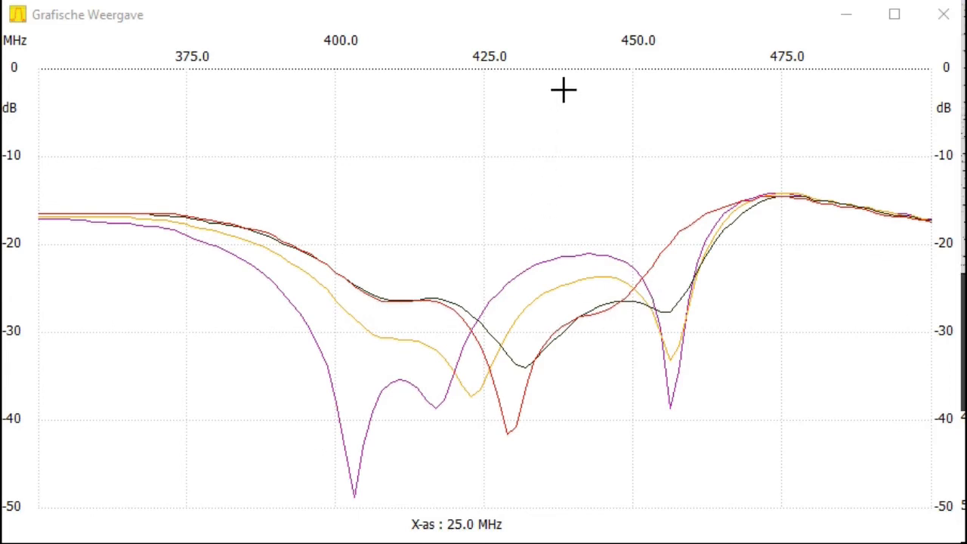